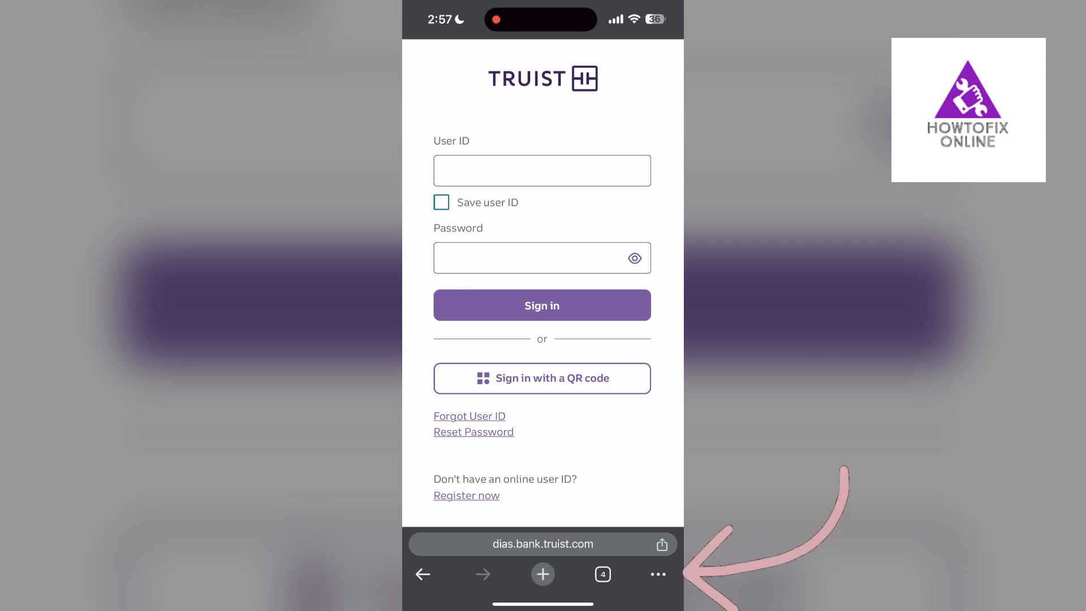
Step: Bring up Chrome's History list from the ••• menu
click(657, 575)
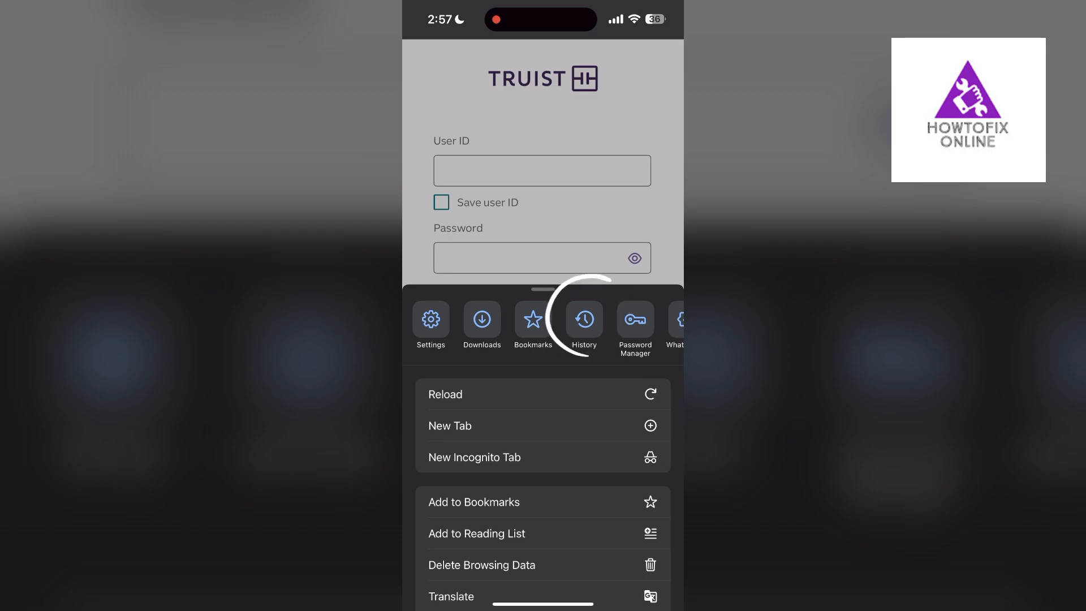
click(584, 320)
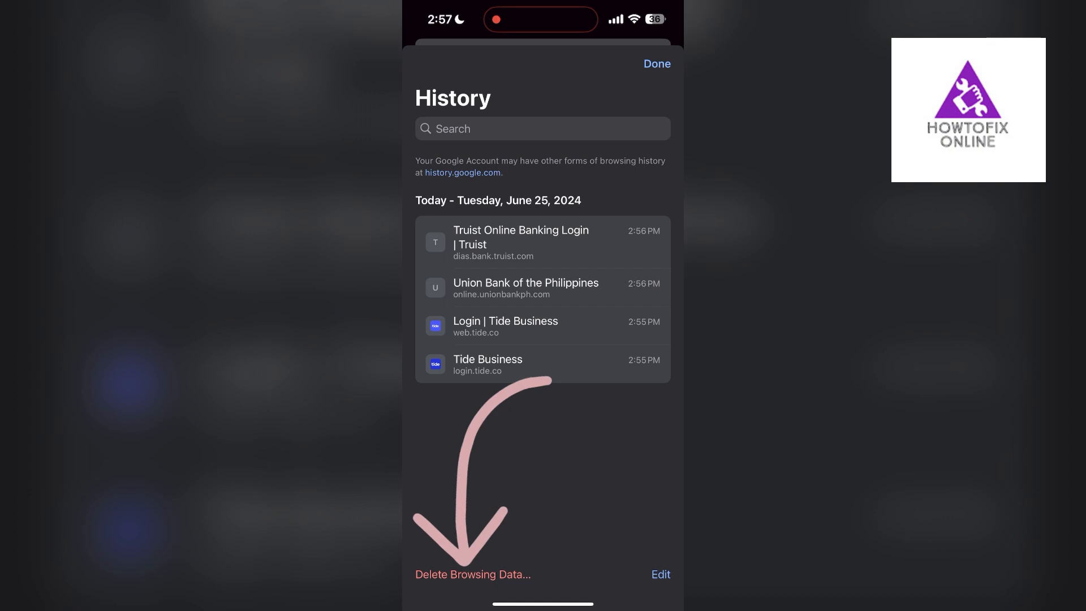
Step: Delete history, cookies and cache for All Time, then return to the Truist login page
click(473, 575)
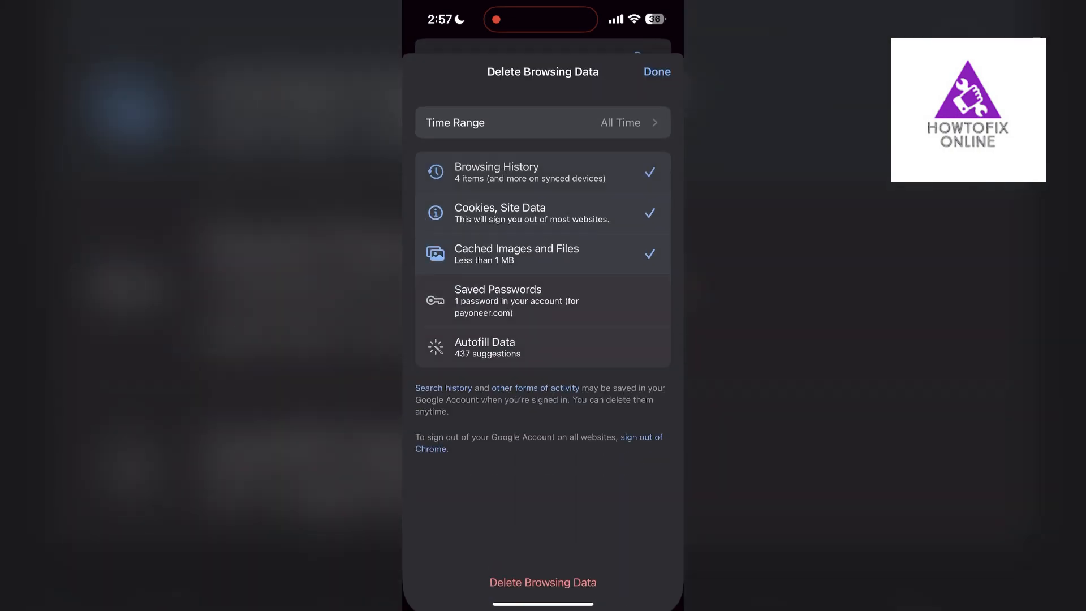
click(542, 123)
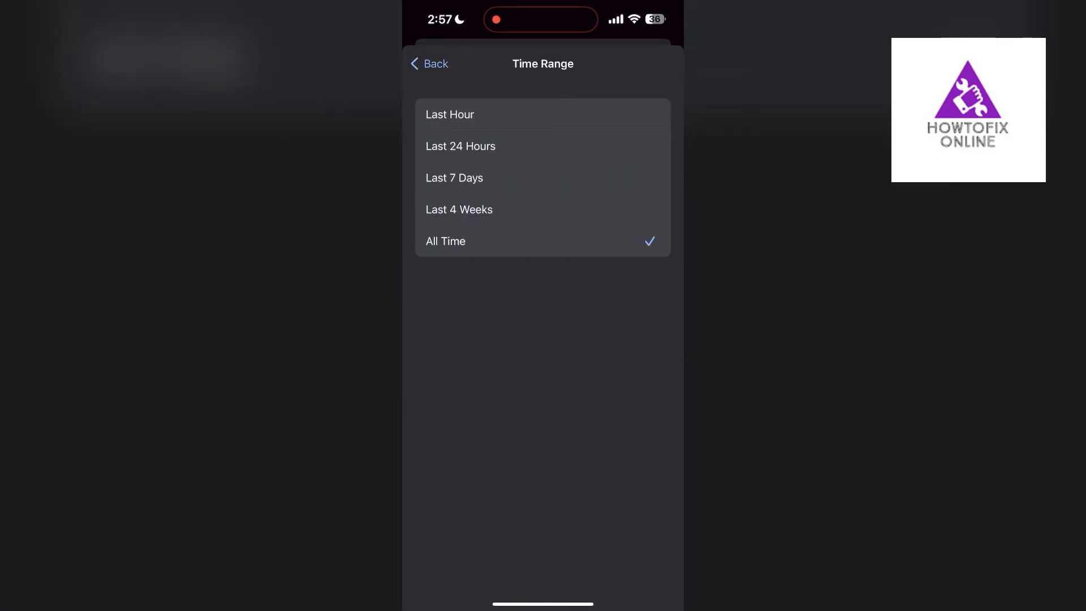
click(428, 63)
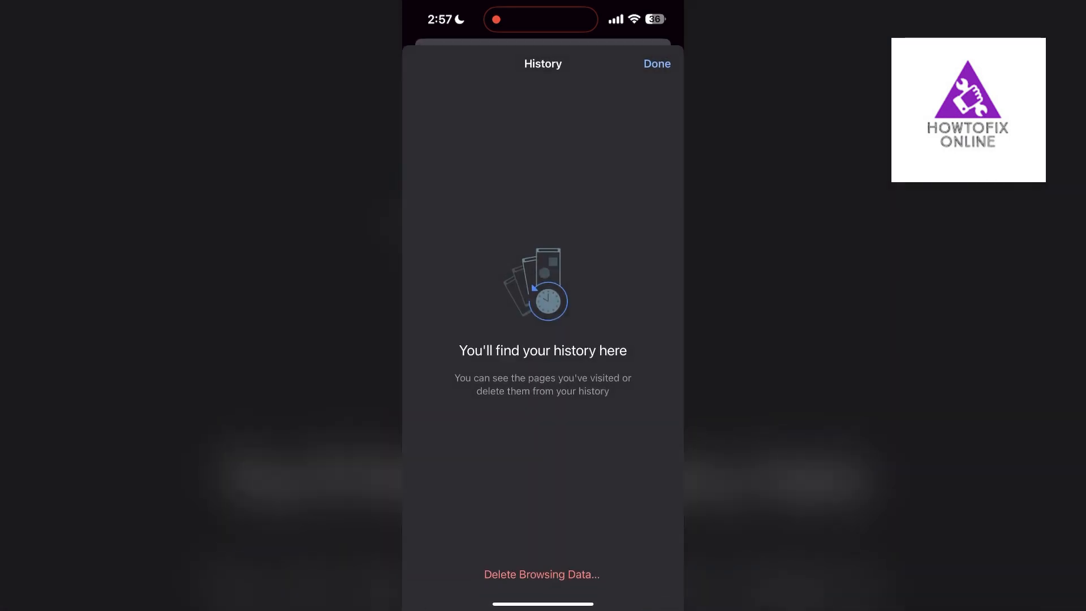
click(655, 63)
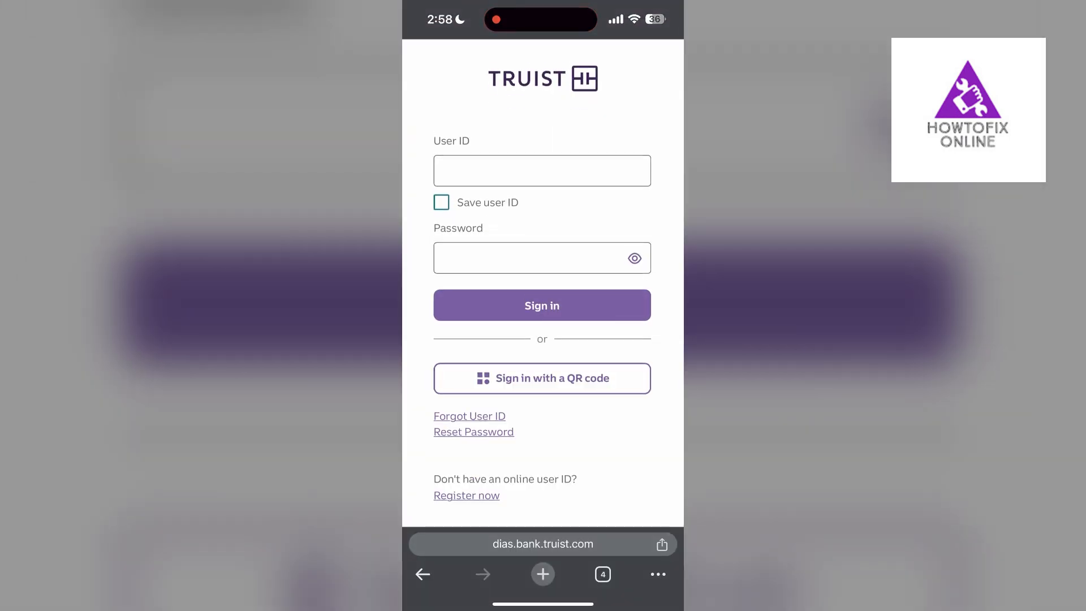